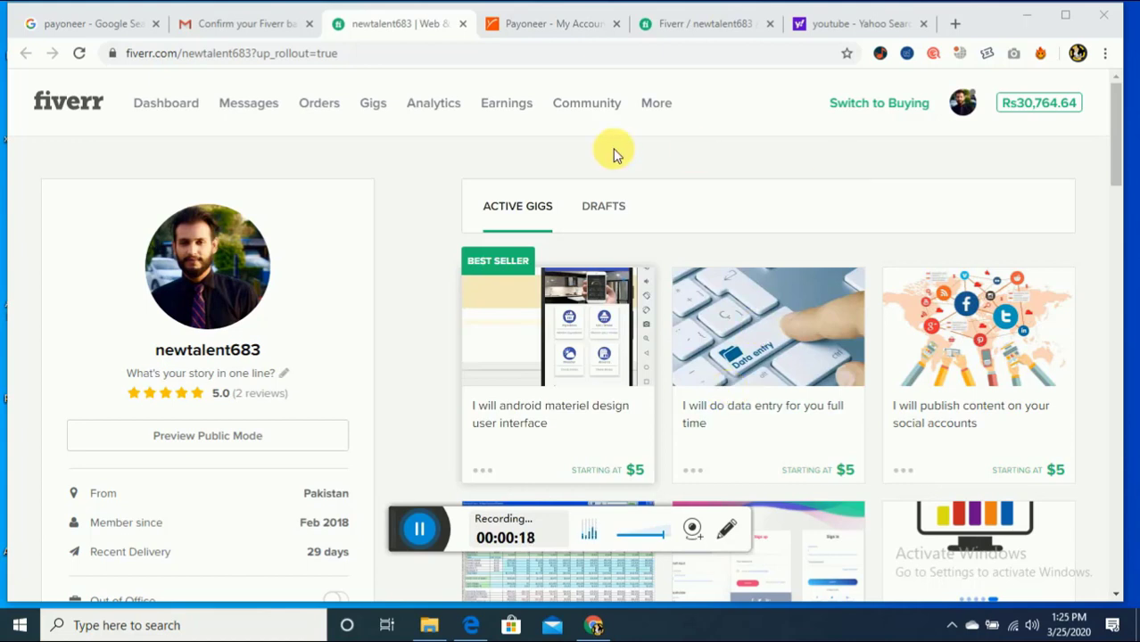
Open the Earnings page to see the $184 available and the withdrawal options.
left_click(505, 103)
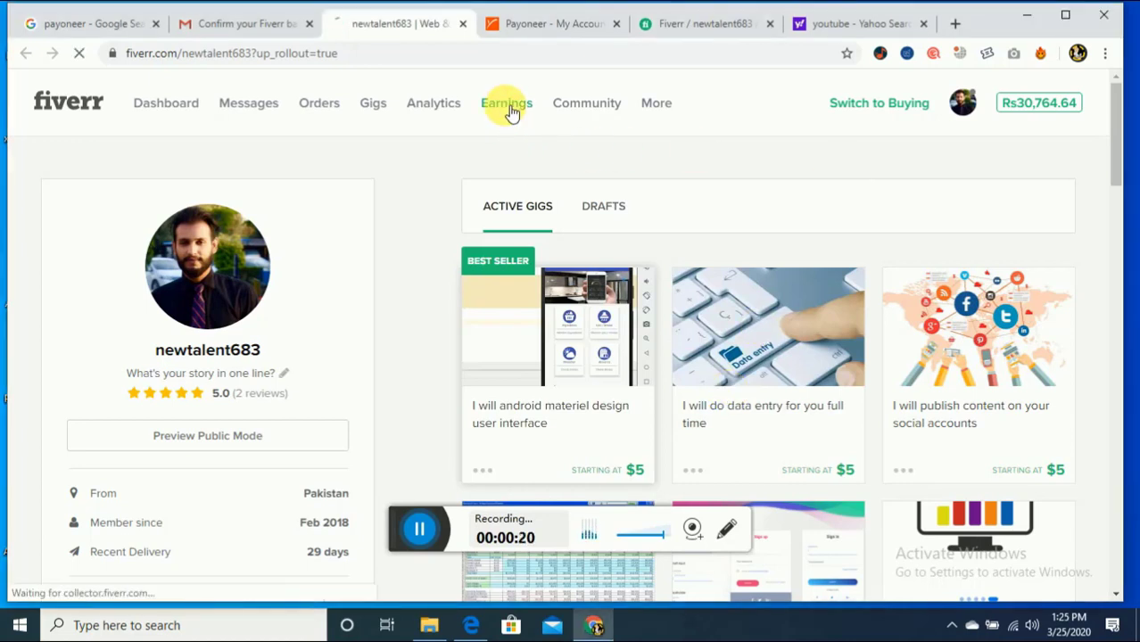
left_click(505, 103)
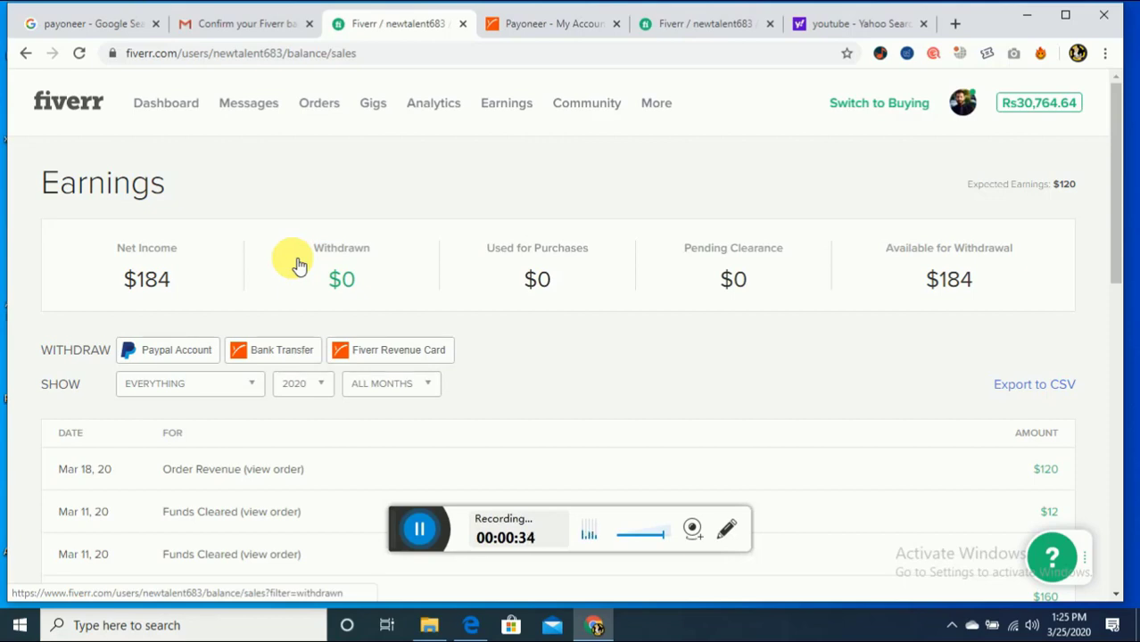
mouse_move(153, 303)
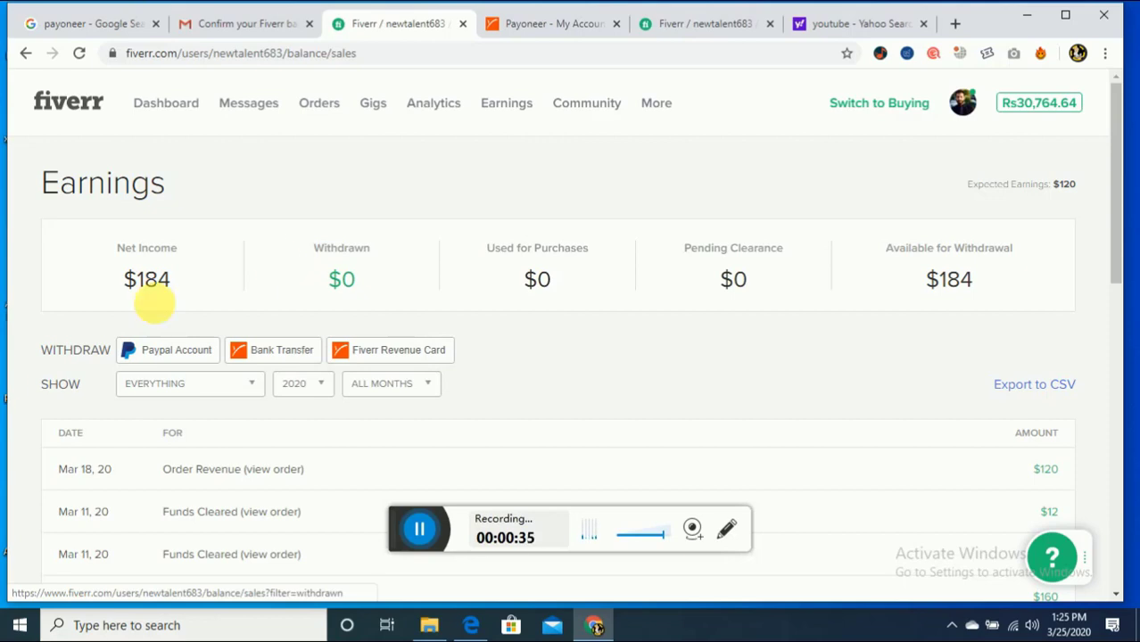
mouse_move(183, 352)
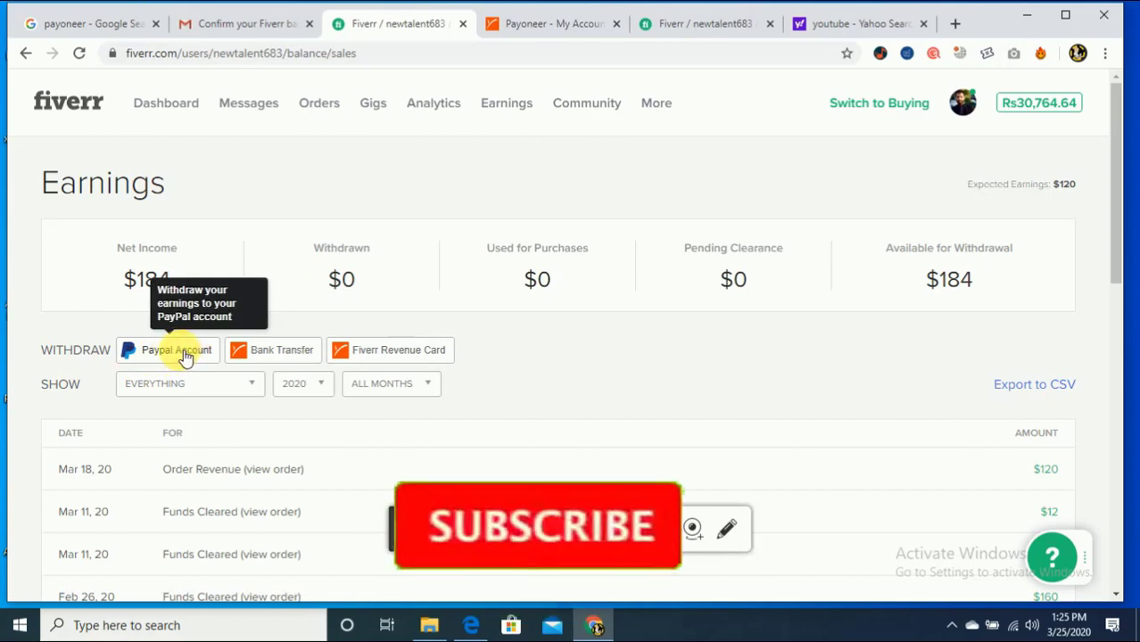
mouse_move(238, 362)
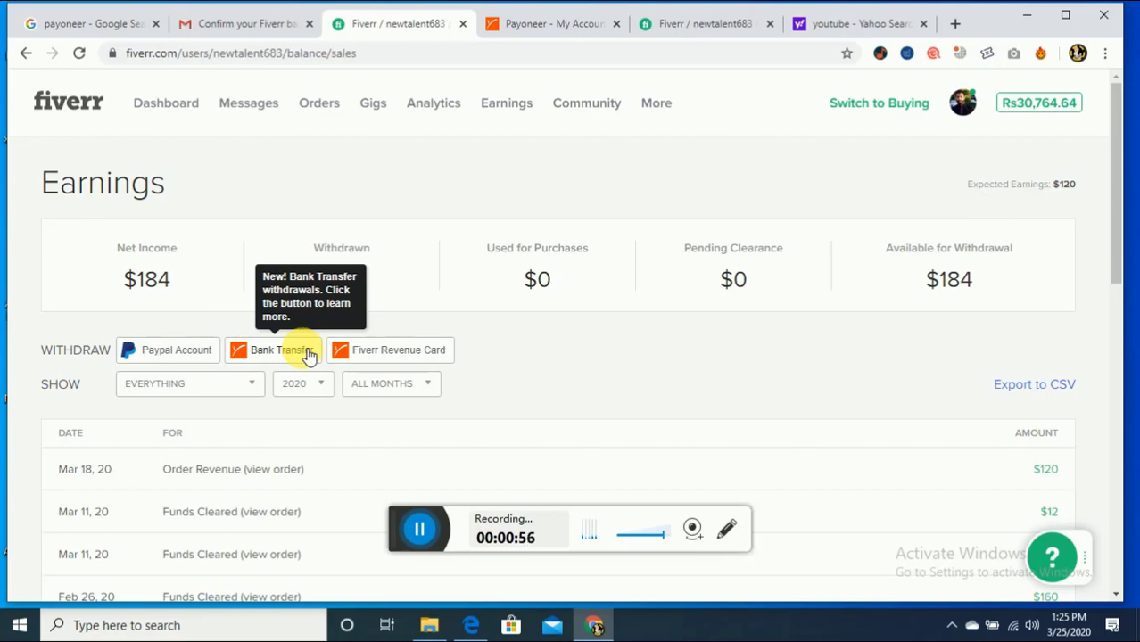
mouse_move(393, 357)
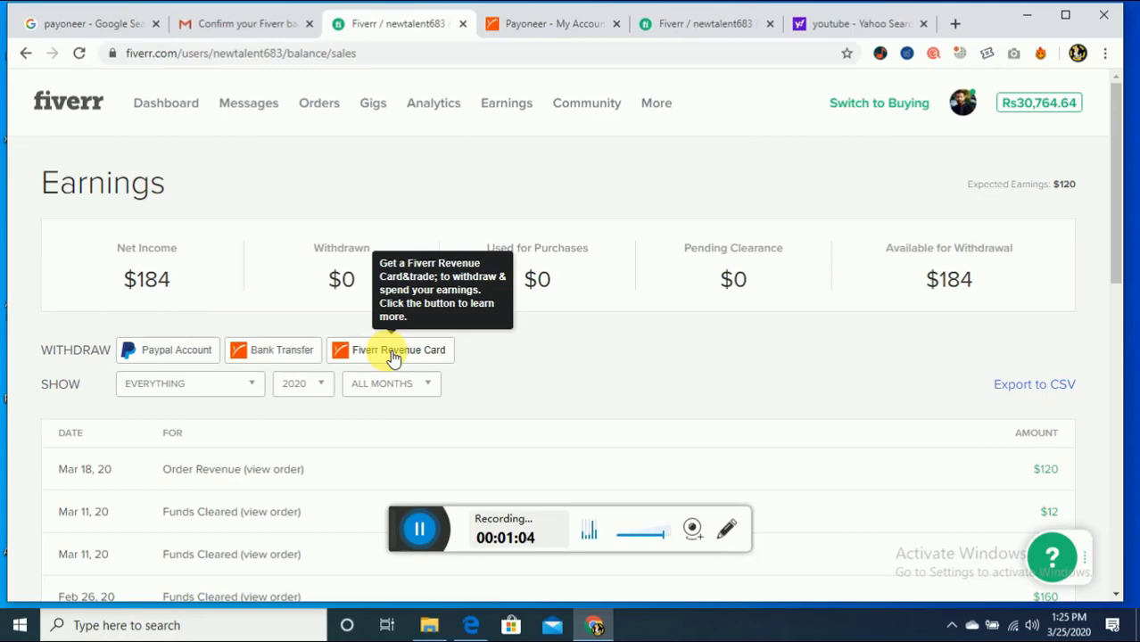
mouse_move(278, 364)
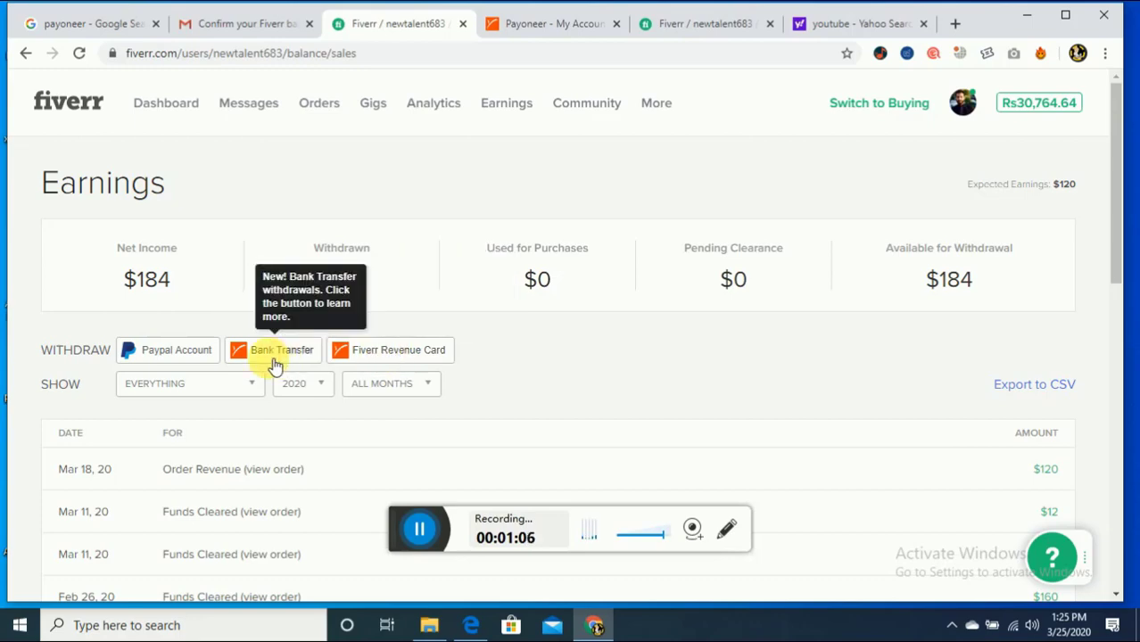
Choose Bank Transfer withdrawals and request the verification code by SMS.
left_click(282, 356)
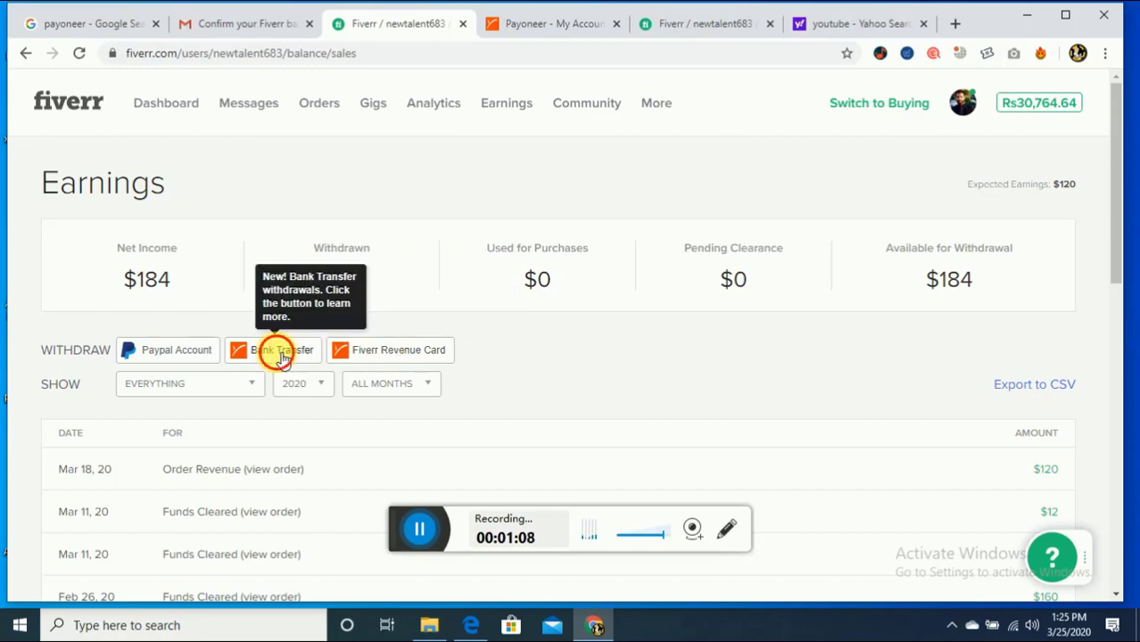
left_click(284, 350)
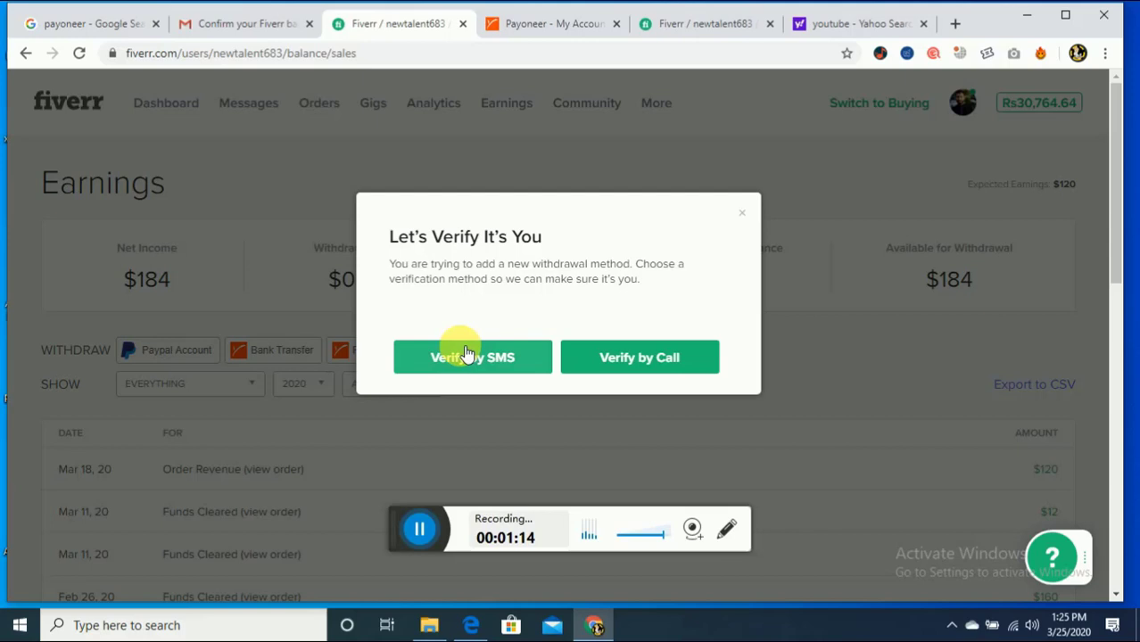
left_click(472, 356)
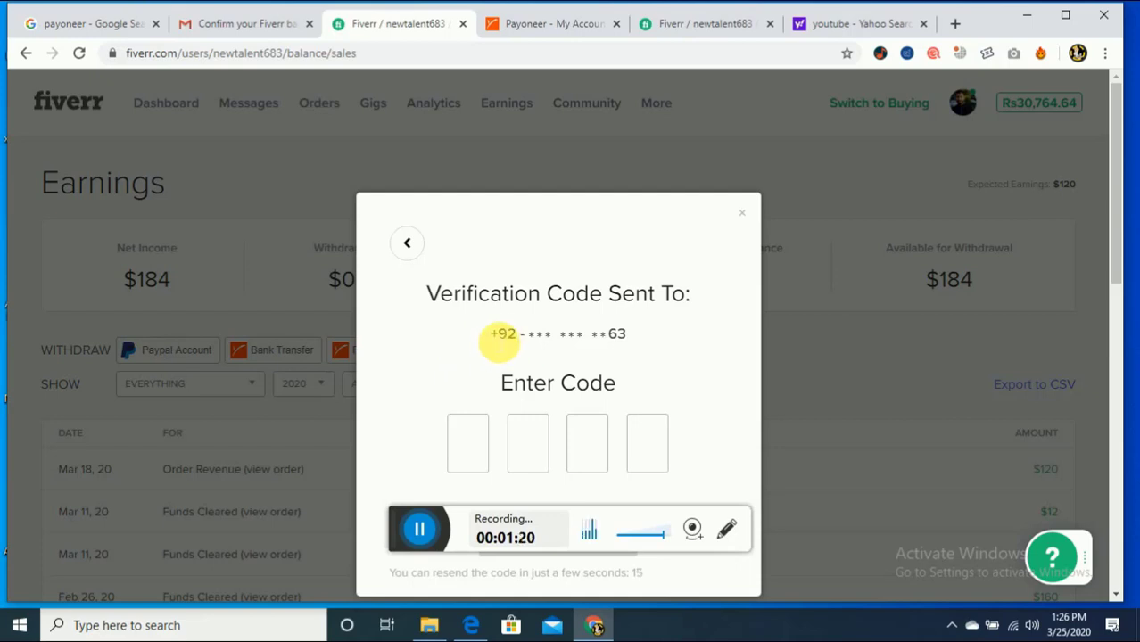
mouse_move(606, 333)
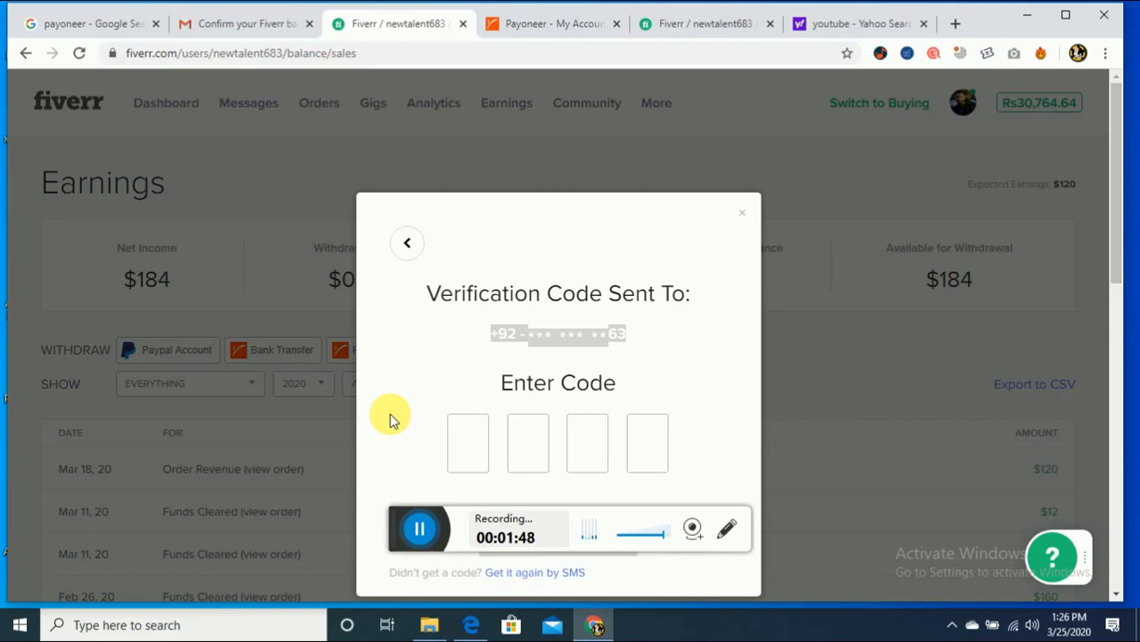
Enter the received four-digit SMS code into the code boxes.
left_click(467, 444)
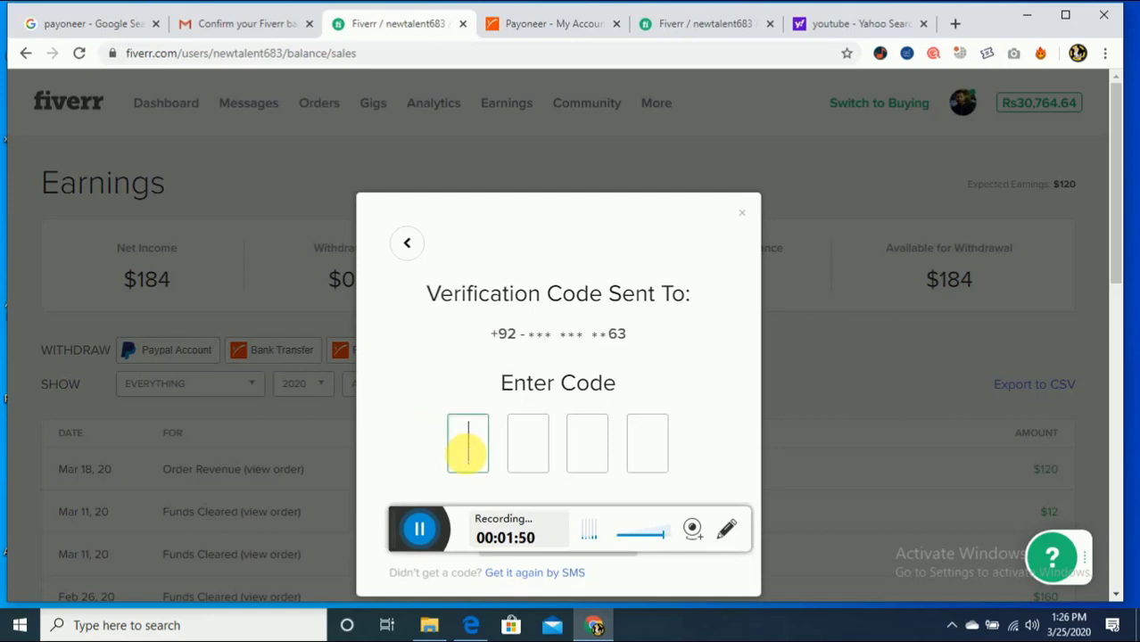
type("55")
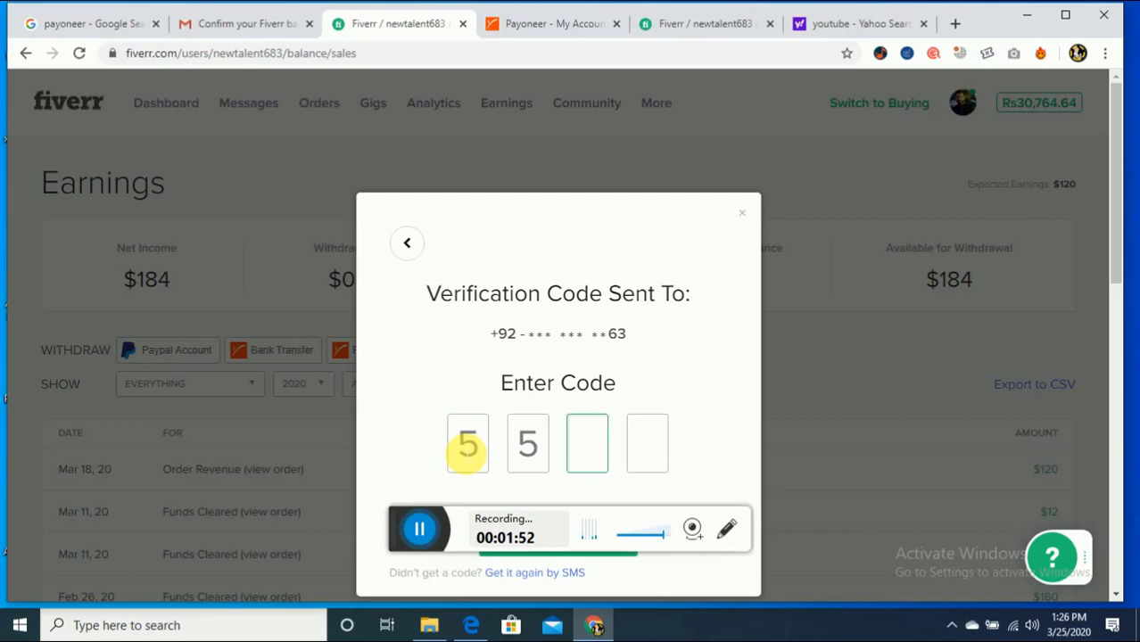
type("50")
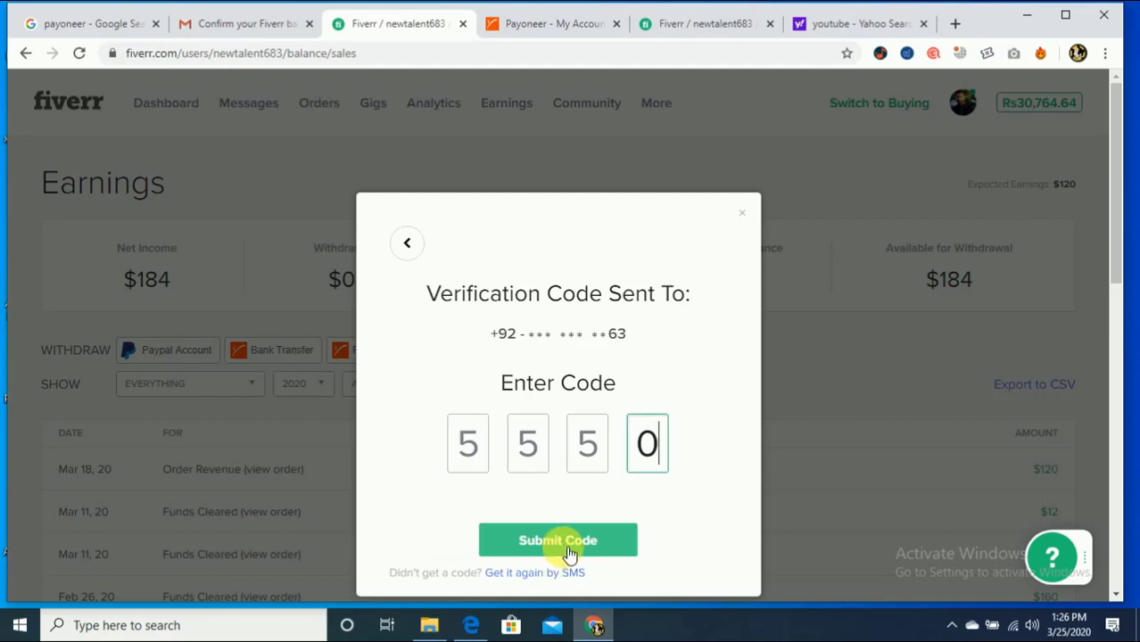
Submit the SMS code and dismiss the Almost Done confirmation.
left_click(557, 540)
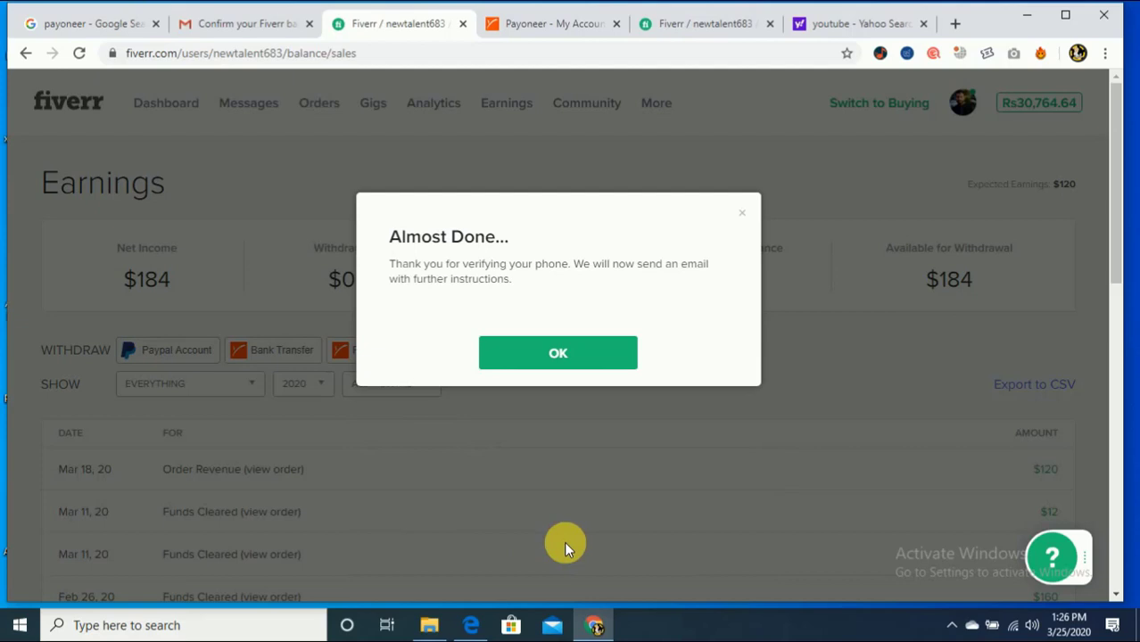
mouse_move(475, 288)
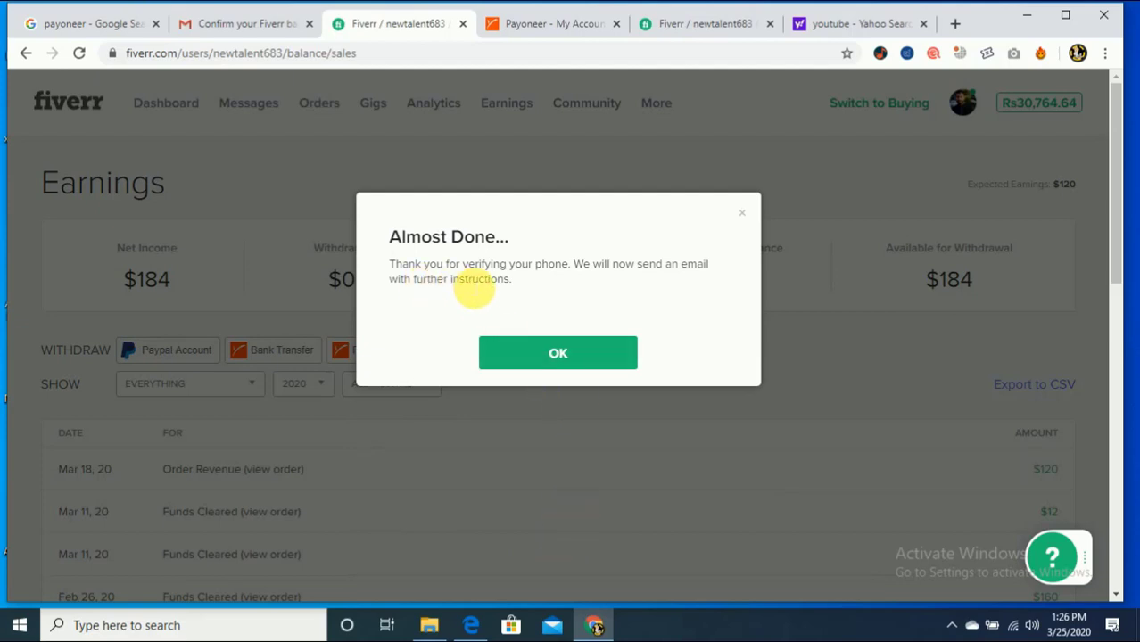
mouse_move(541, 289)
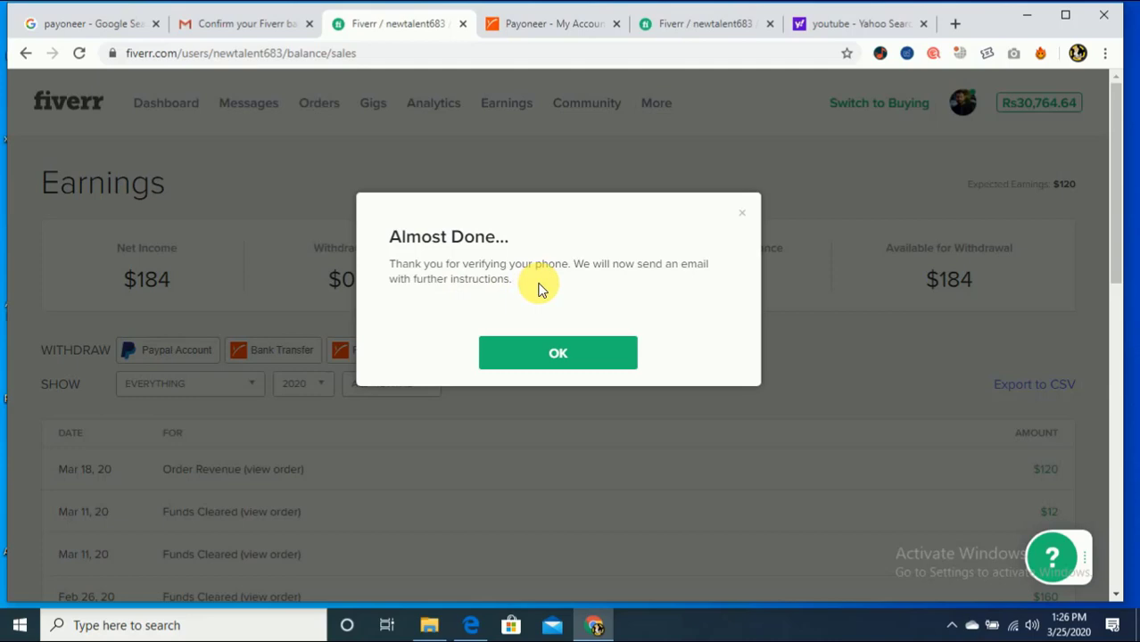
left_click(558, 352)
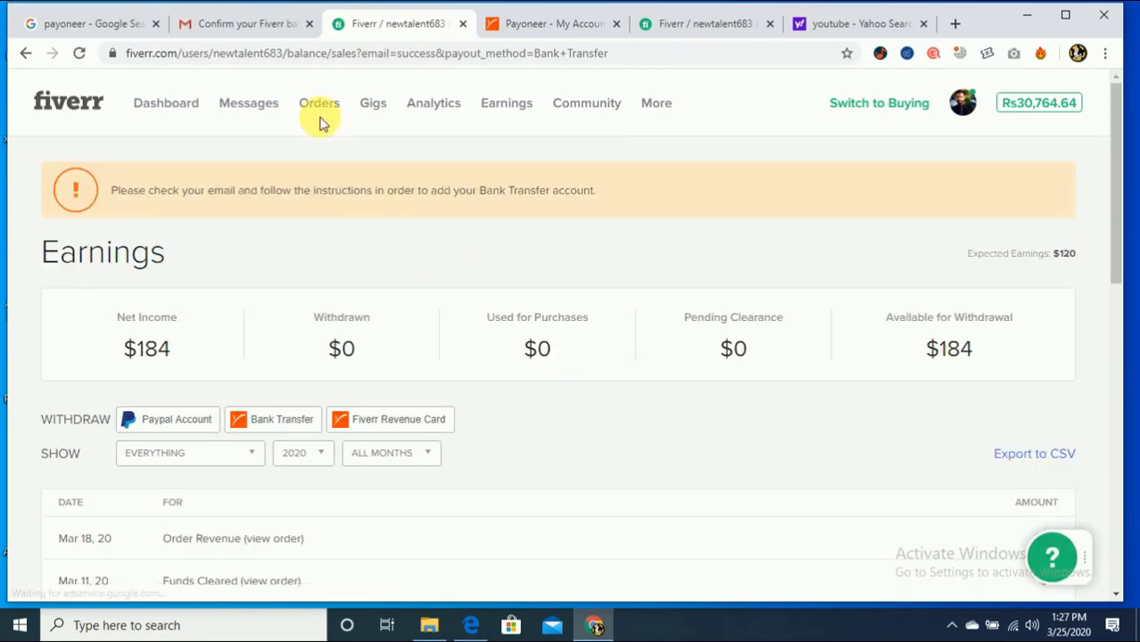
Refresh the Gmail inbox and open the 'Confirm your Fiverr bank account information' email.
left_click(239, 23)
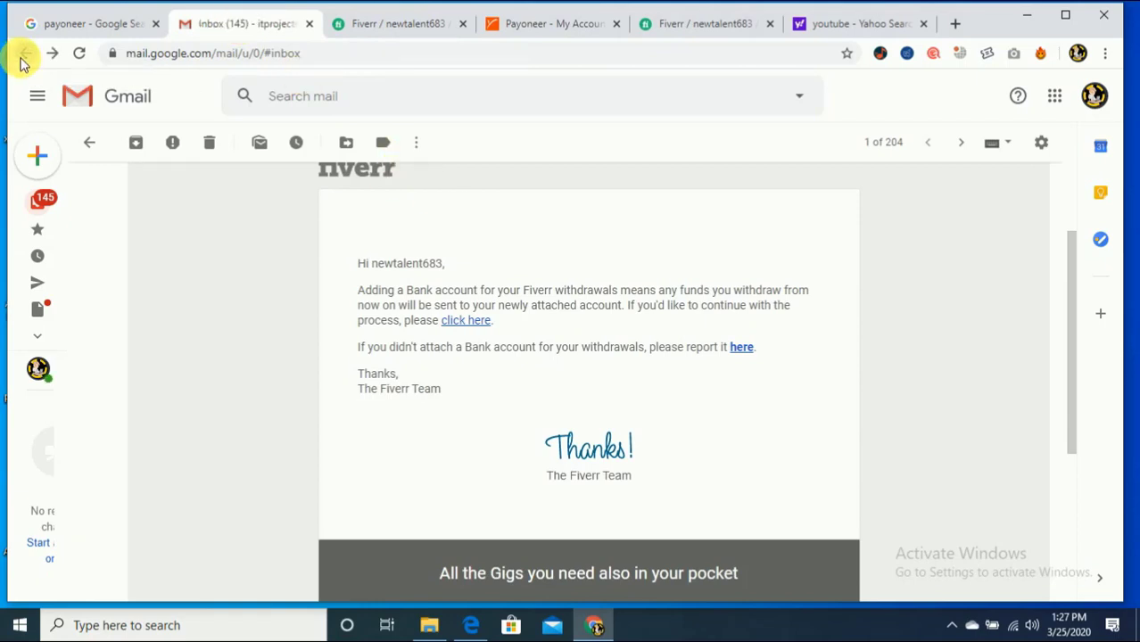
left_click(24, 52)
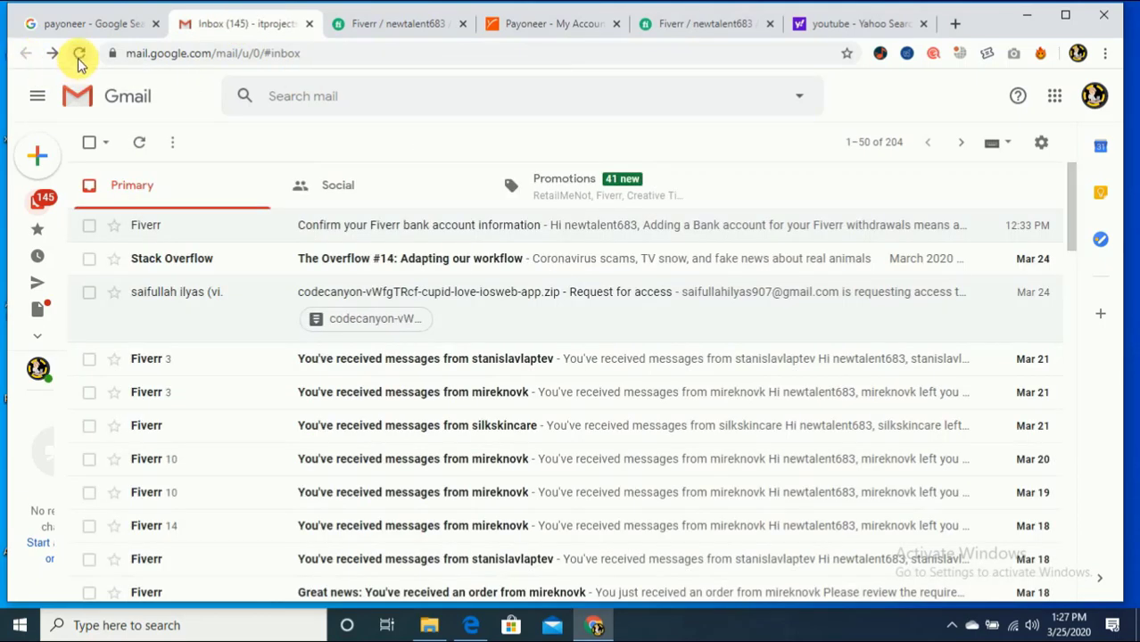
left_click(78, 53)
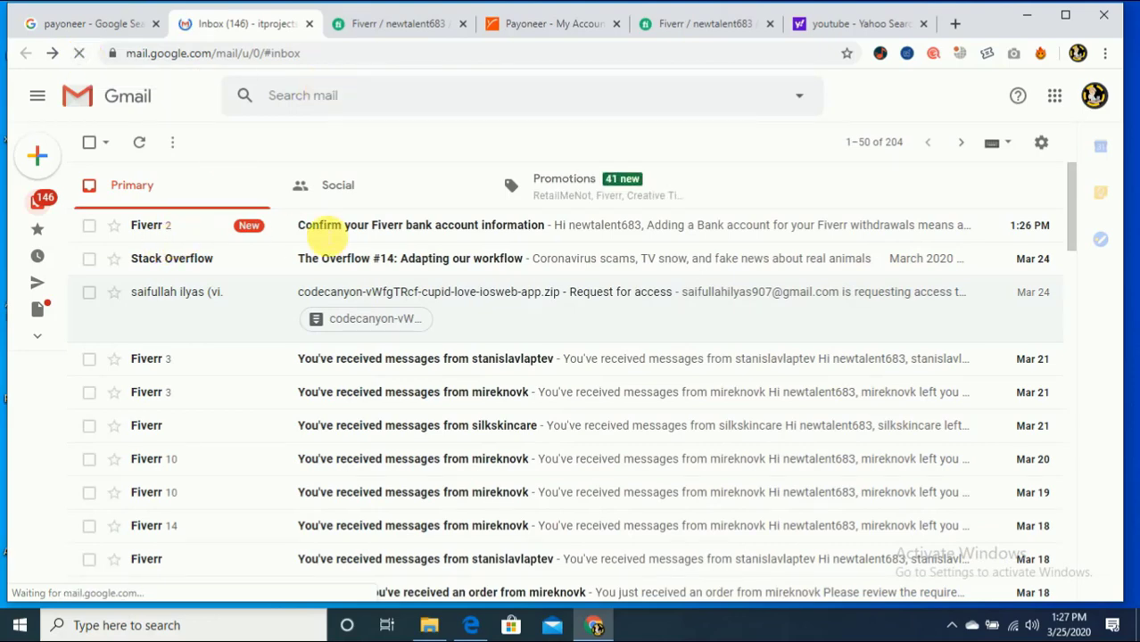
left_click(430, 225)
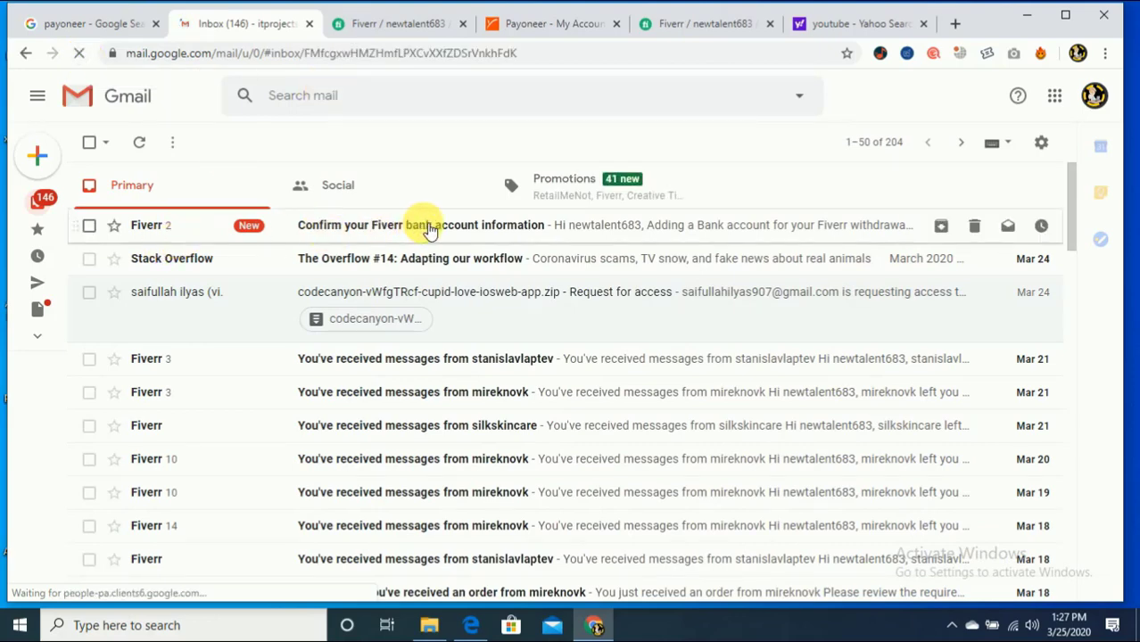
left_click(419, 225)
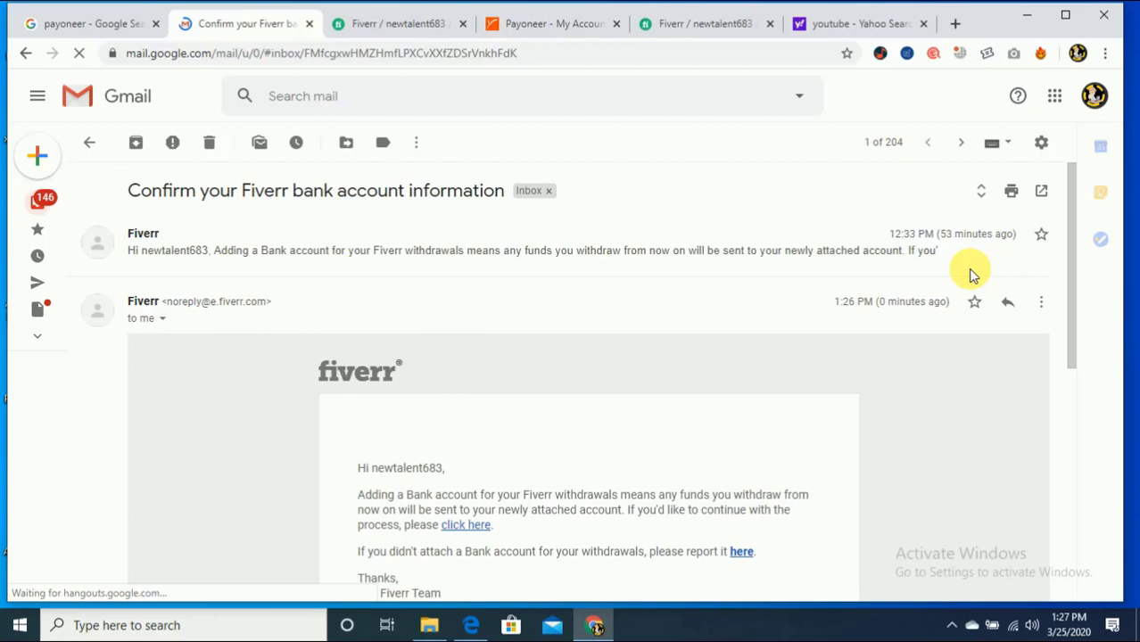
scroll("down", 3)
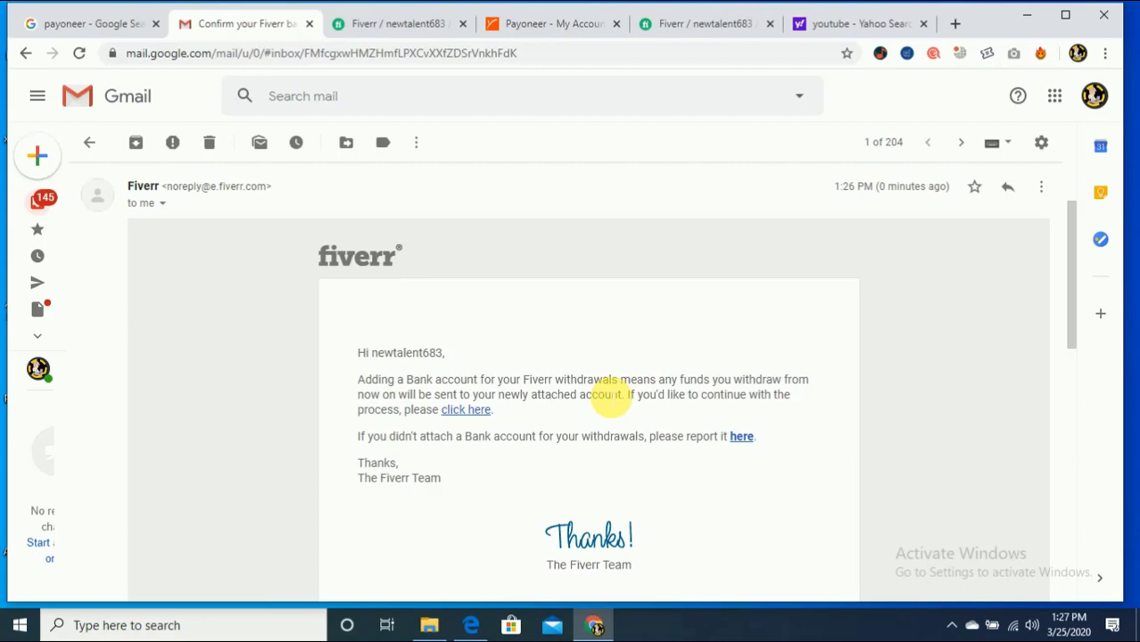
mouse_move(473, 414)
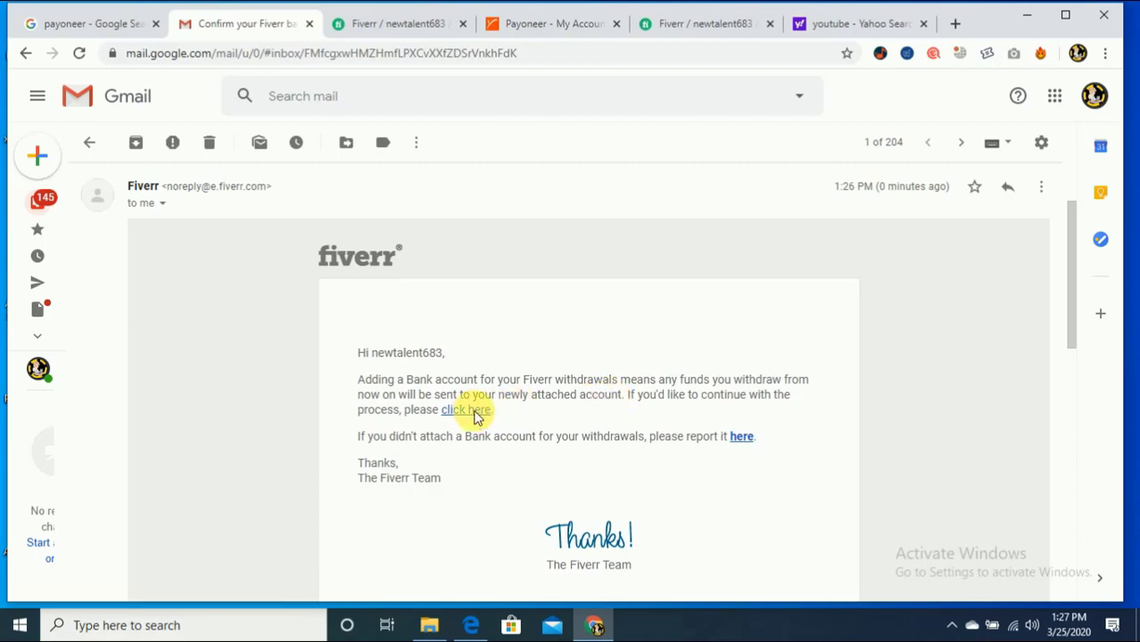
Follow the email's 'click here' link and choose Get Started for bank transfer withdrawals.
left_click(465, 409)
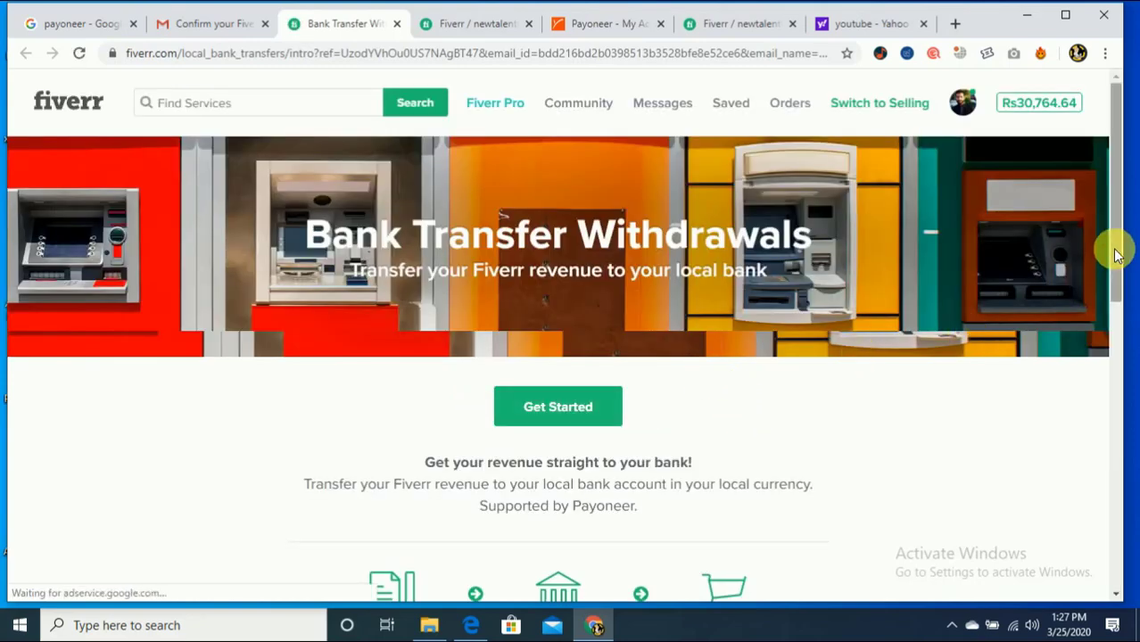
scroll("down", 3)
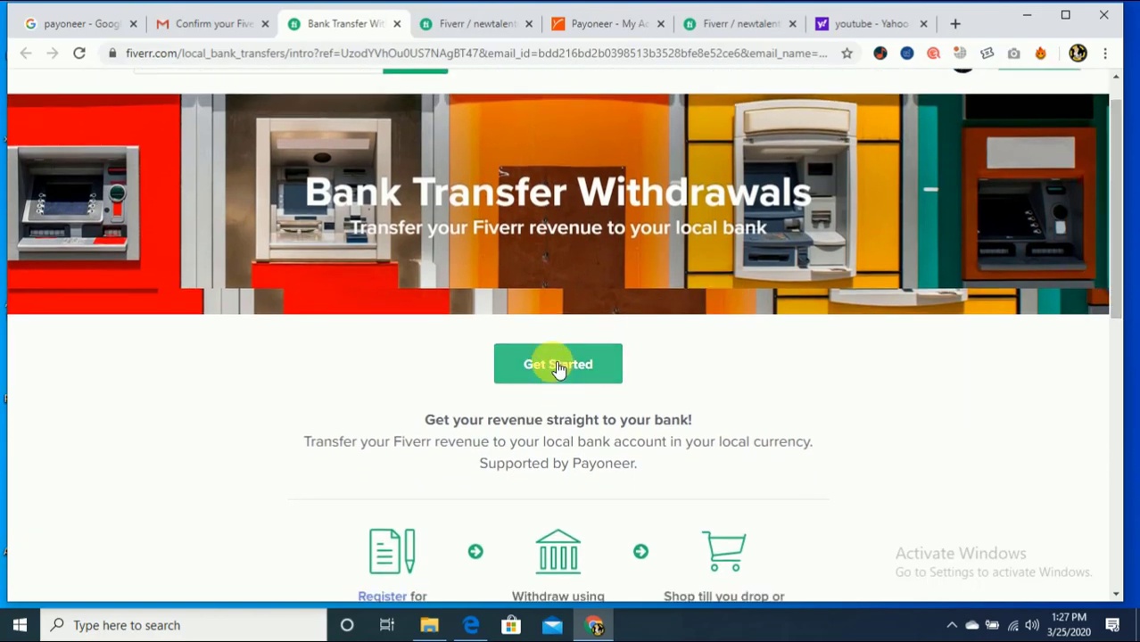
left_click(558, 364)
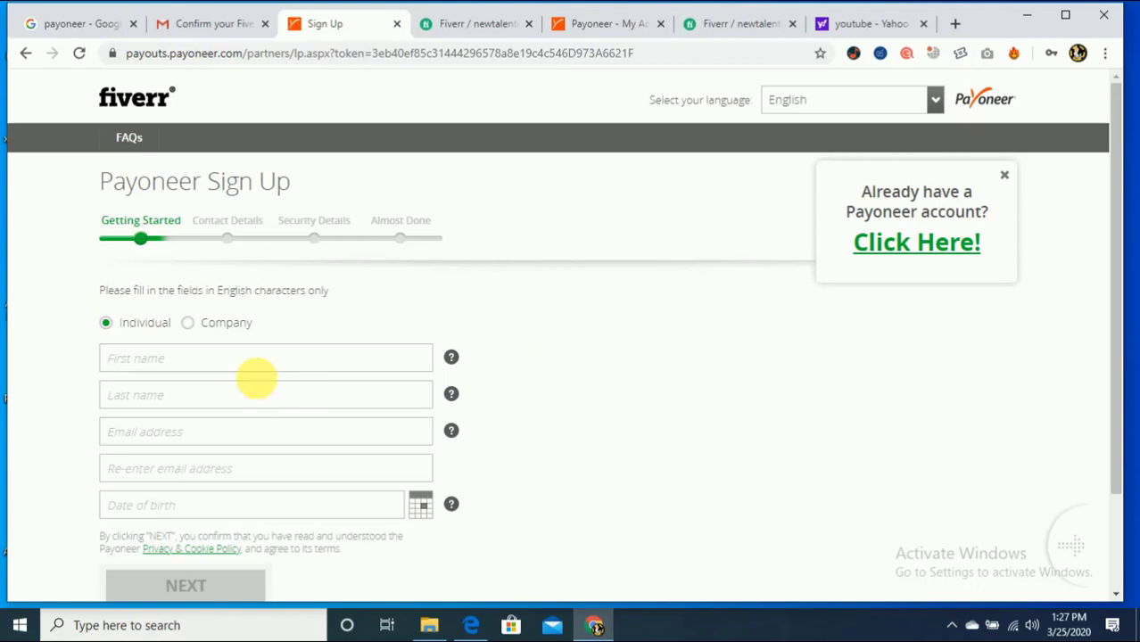
Choose 'Already have a Payoneer account?' and open the sign-in window with credentials filled.
left_click(265, 358)
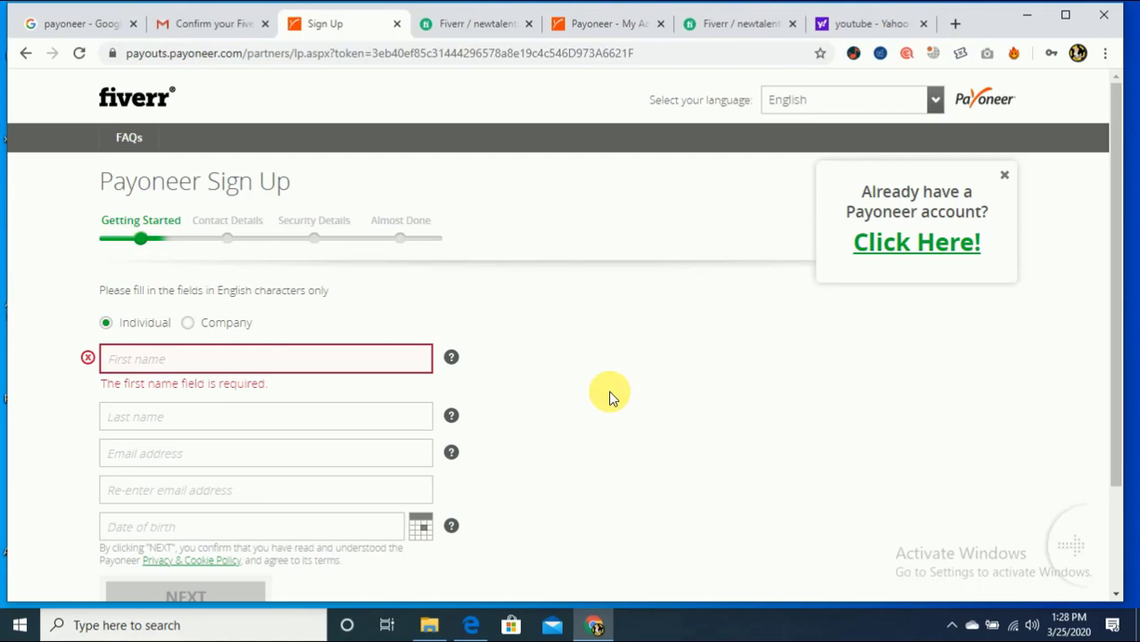
mouse_move(937, 212)
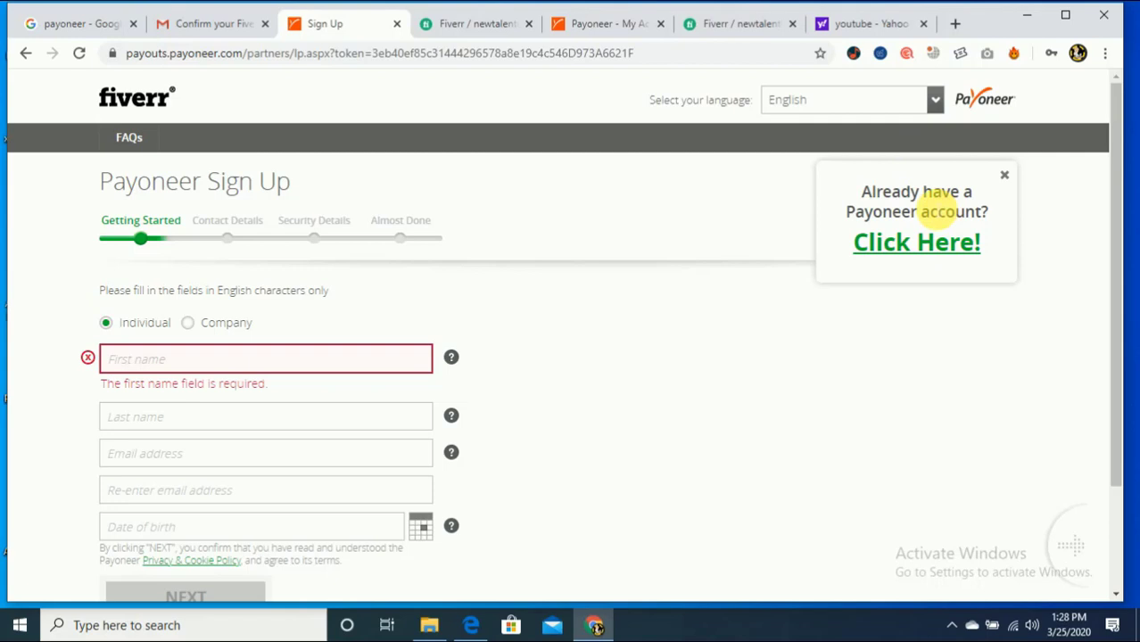
mouse_move(923, 249)
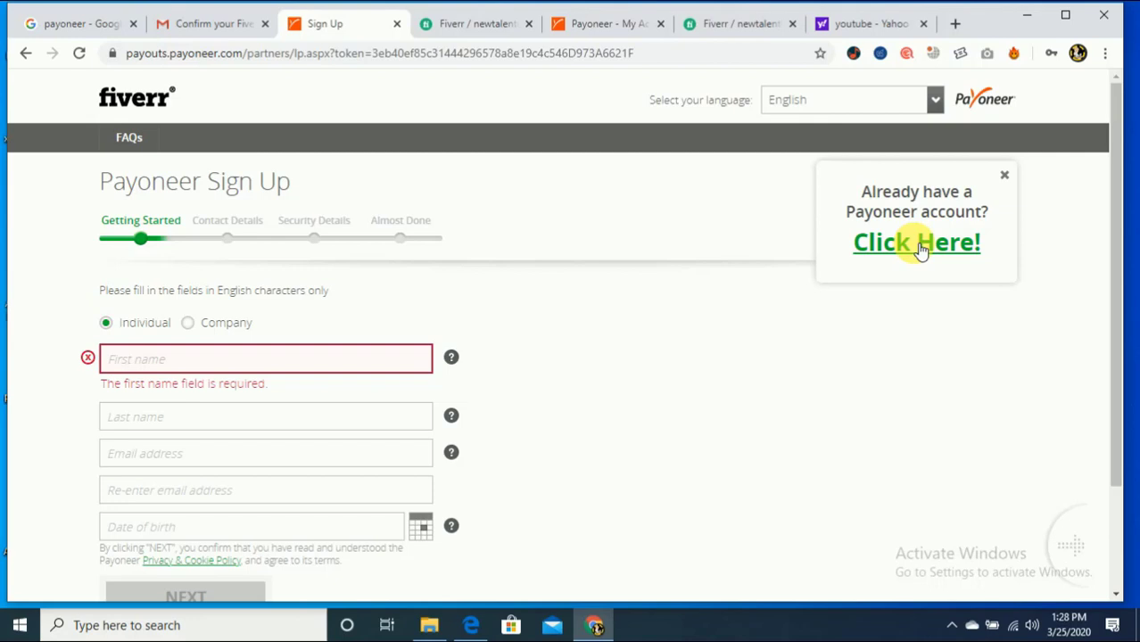
left_click(265, 359)
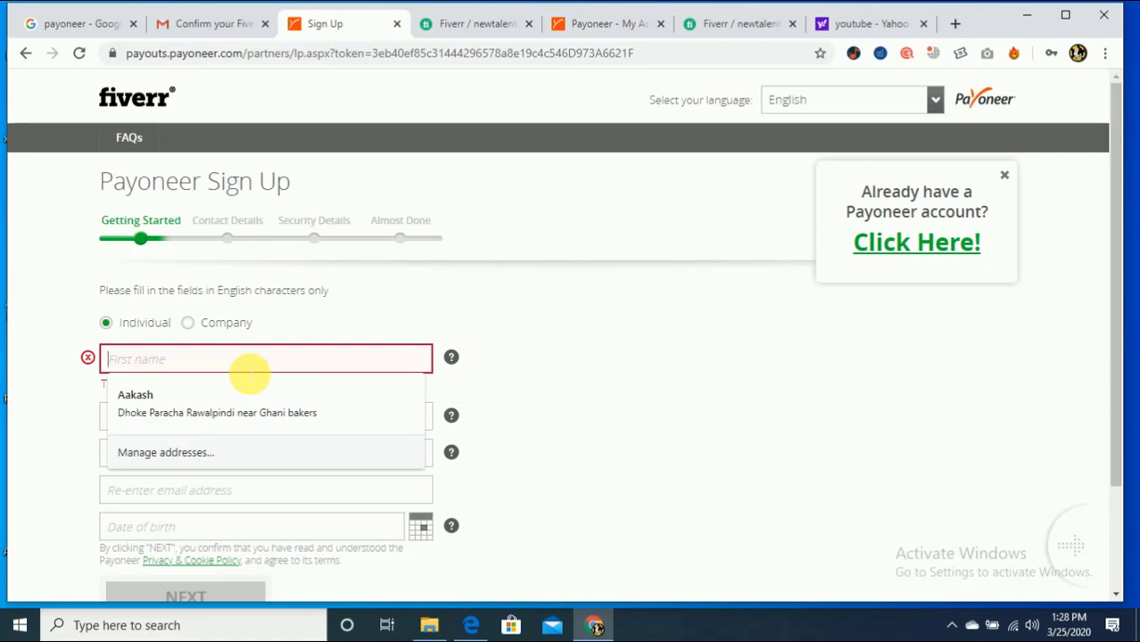
mouse_move(918, 245)
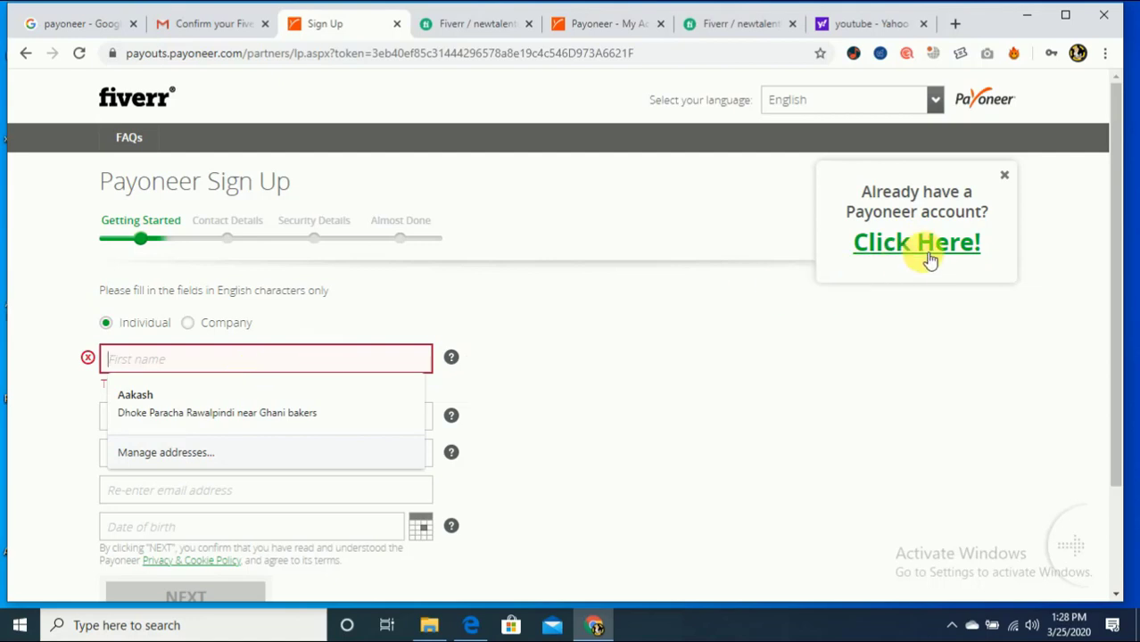
left_click(915, 242)
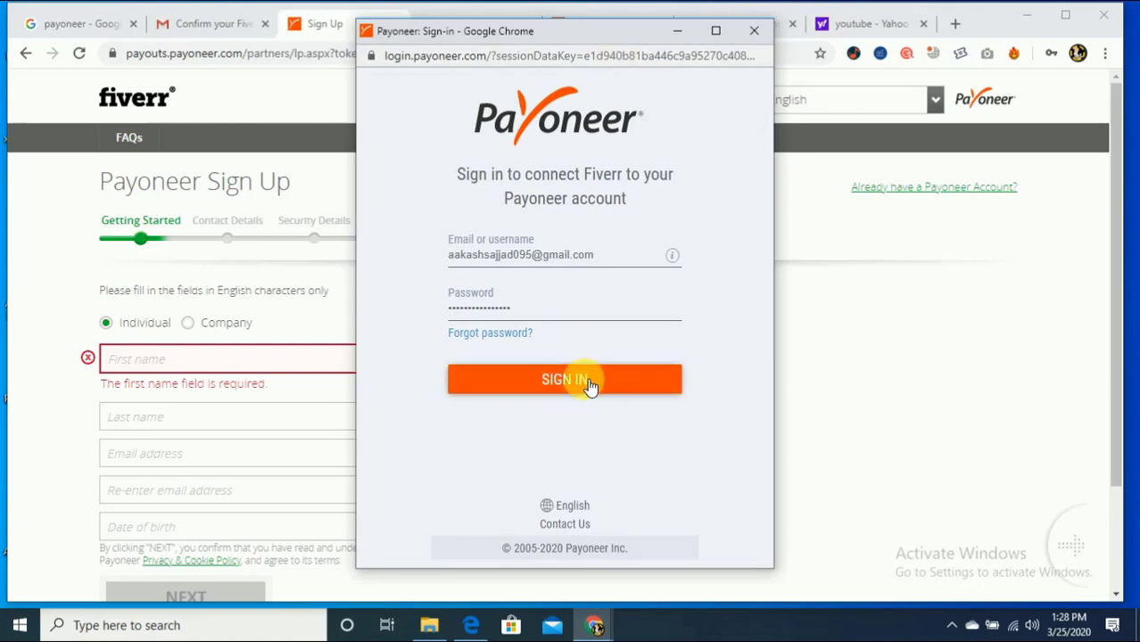
Sign in to Payoneer, adding Fiverr as a USD funding source.
left_click(565, 379)
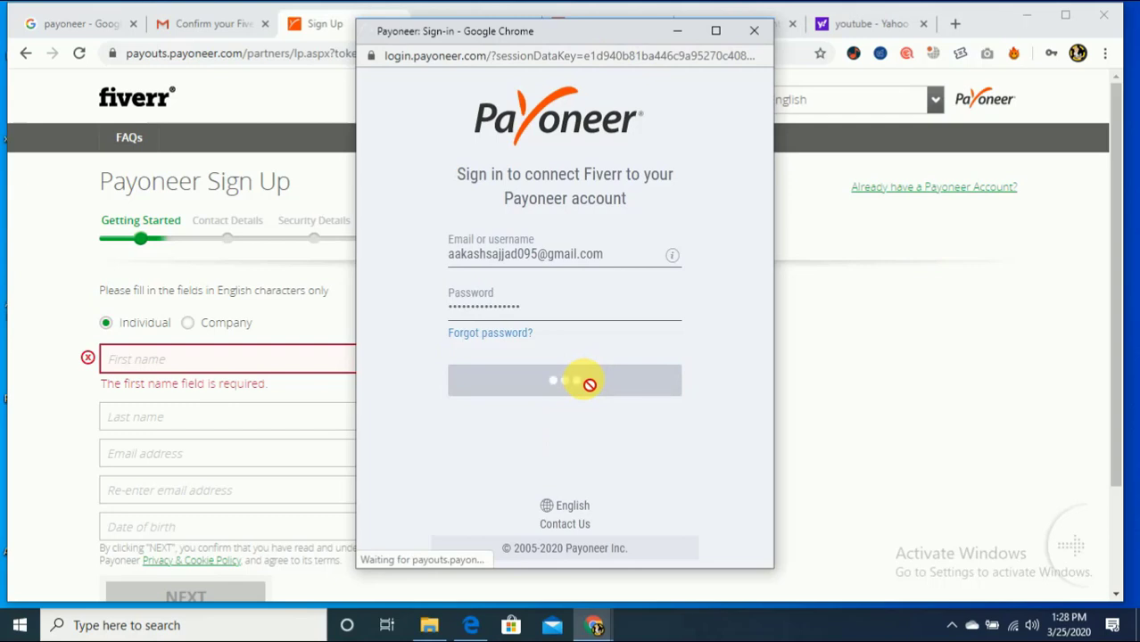
left_click(563, 381)
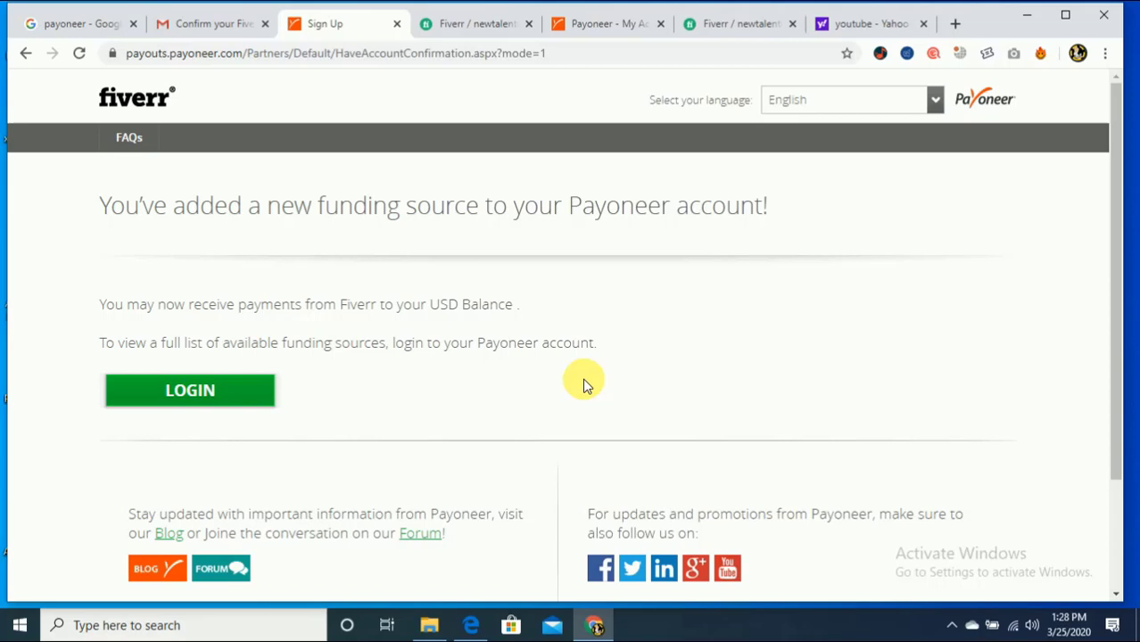
mouse_move(532, 226)
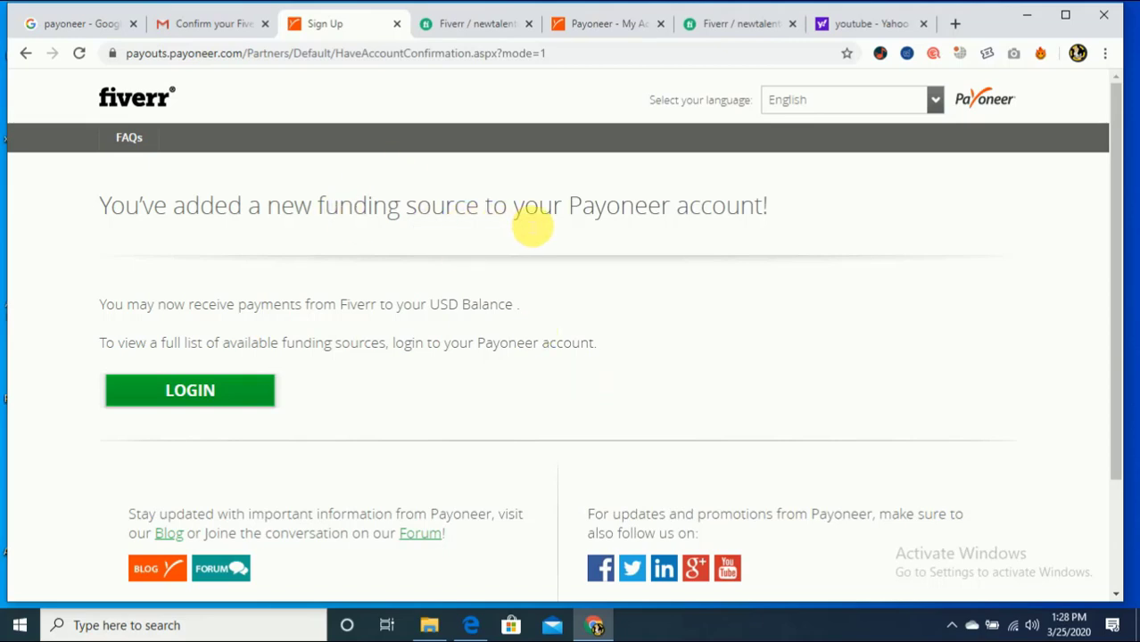
mouse_move(159, 316)
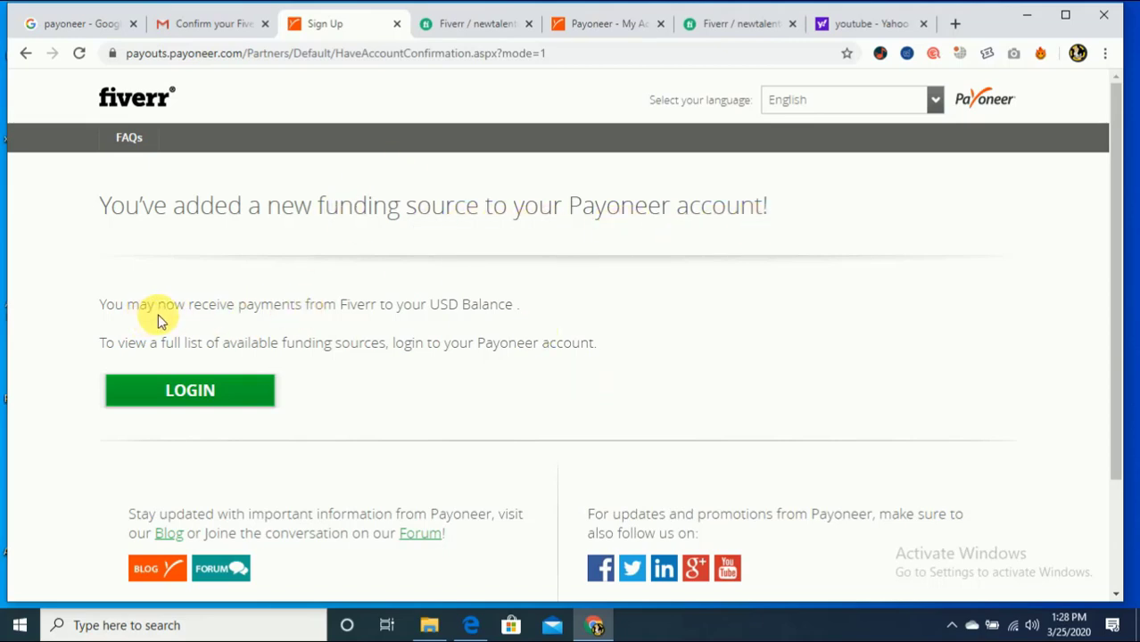
mouse_move(357, 317)
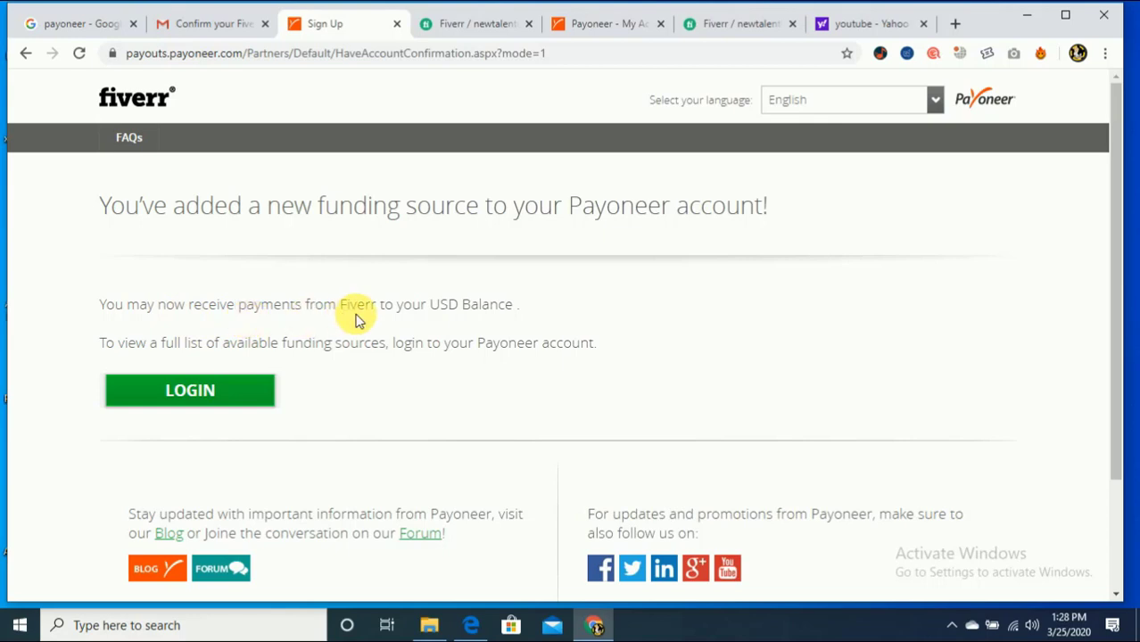
mouse_move(225, 365)
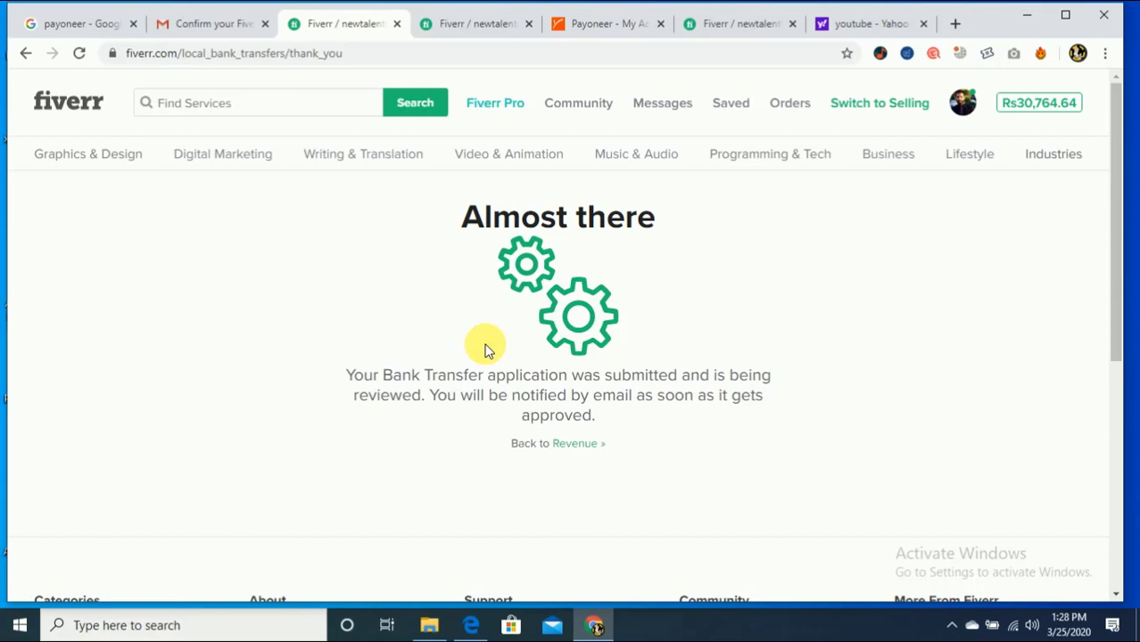
mouse_move(479, 375)
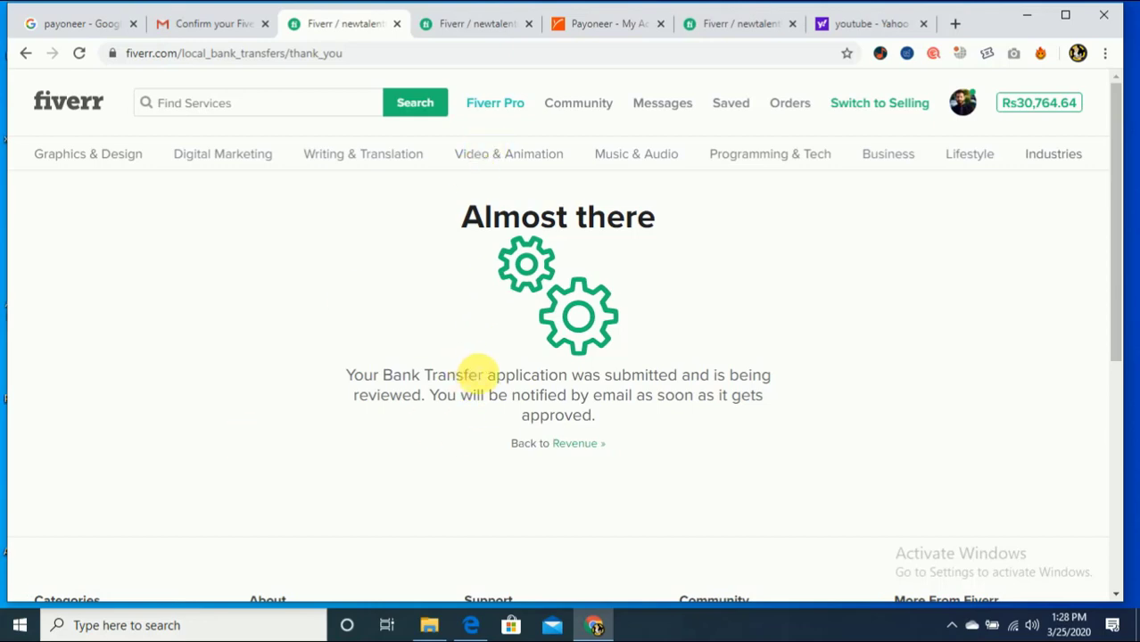
mouse_move(537, 416)
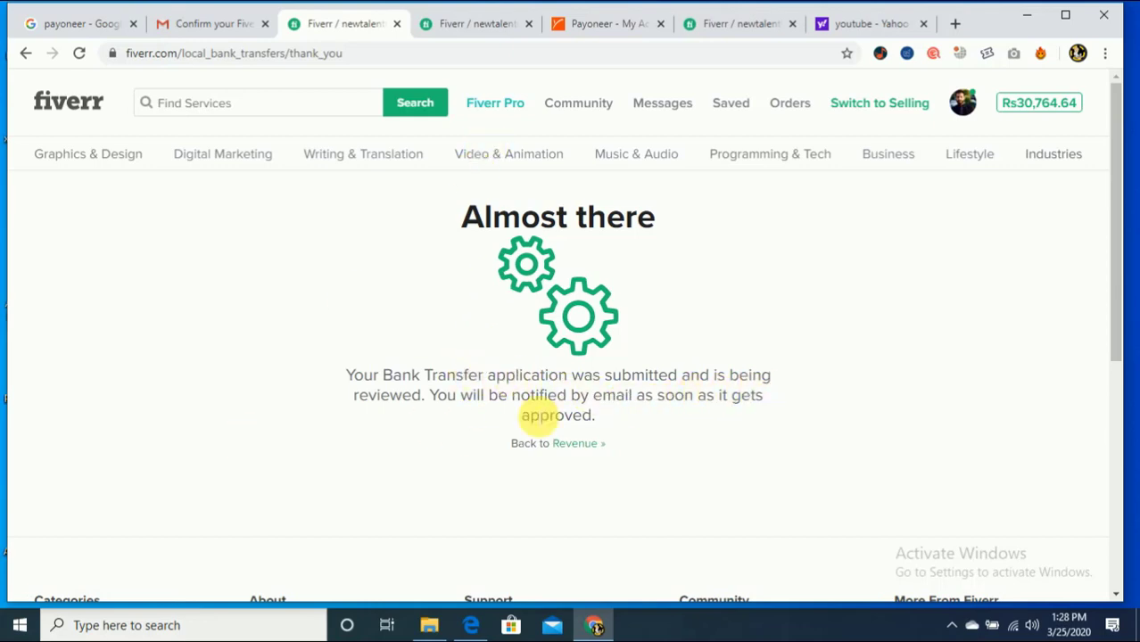